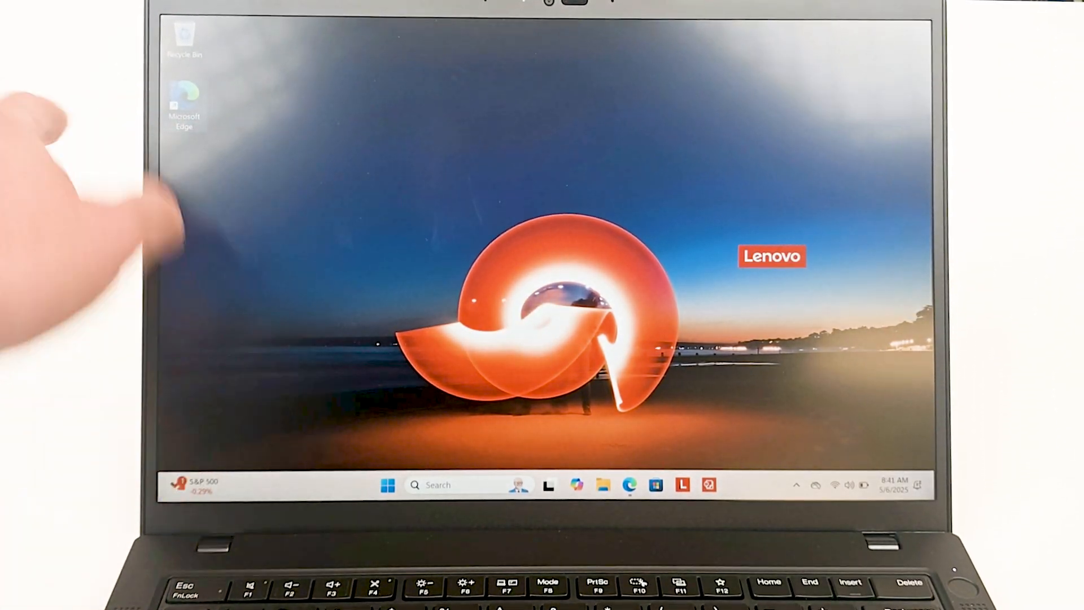
# Bring up the Windows 11 Start menu from the taskbar.
pyautogui.click(628, 484)
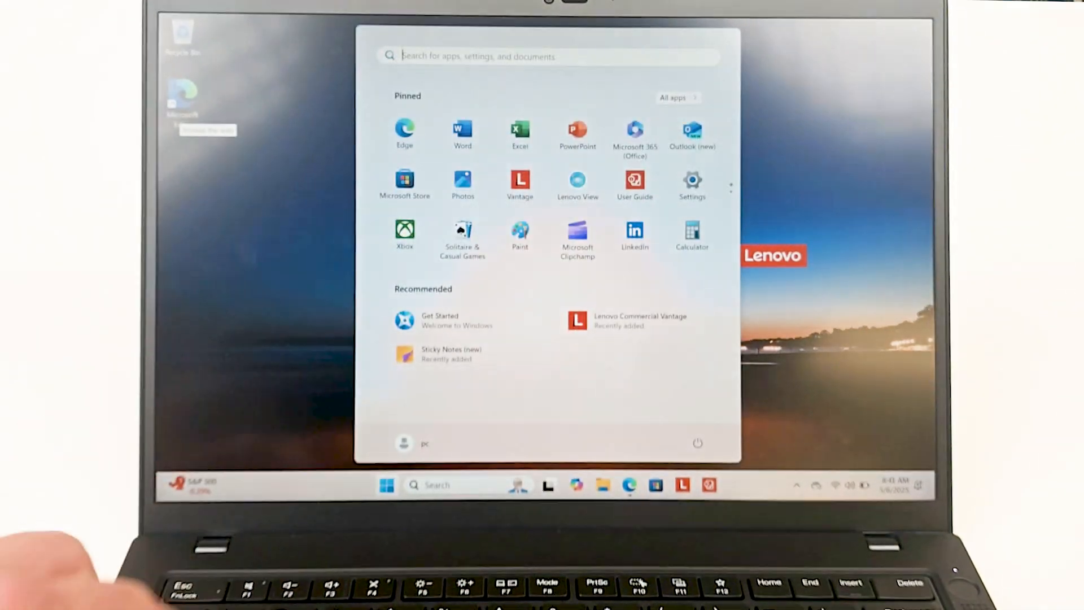
# Search 'system information' from Start and launch the System Information app.
pyautogui.write('system information')
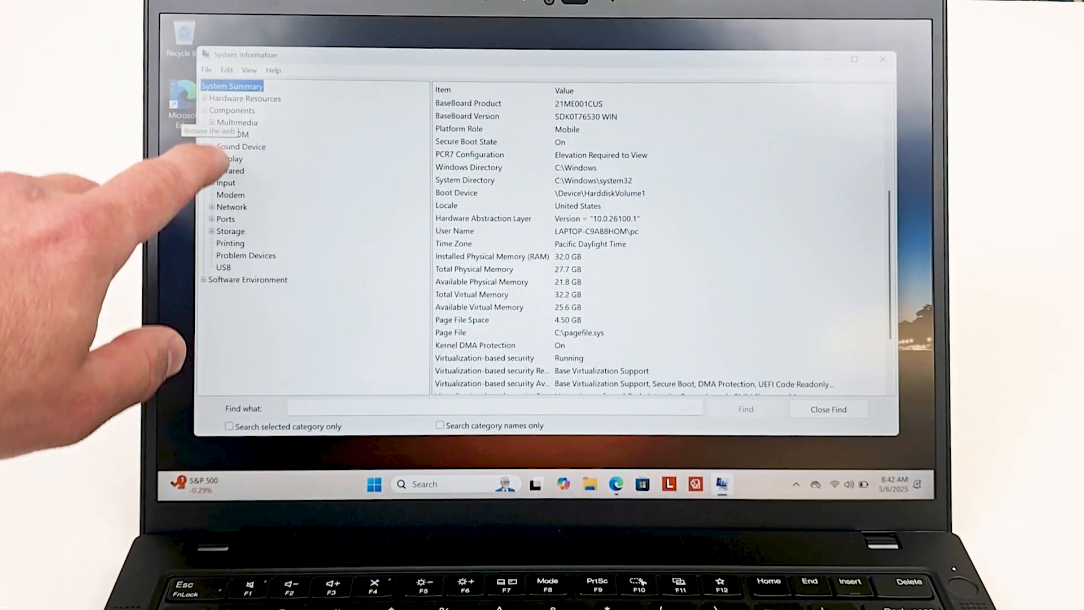
pyautogui.click(229, 158)
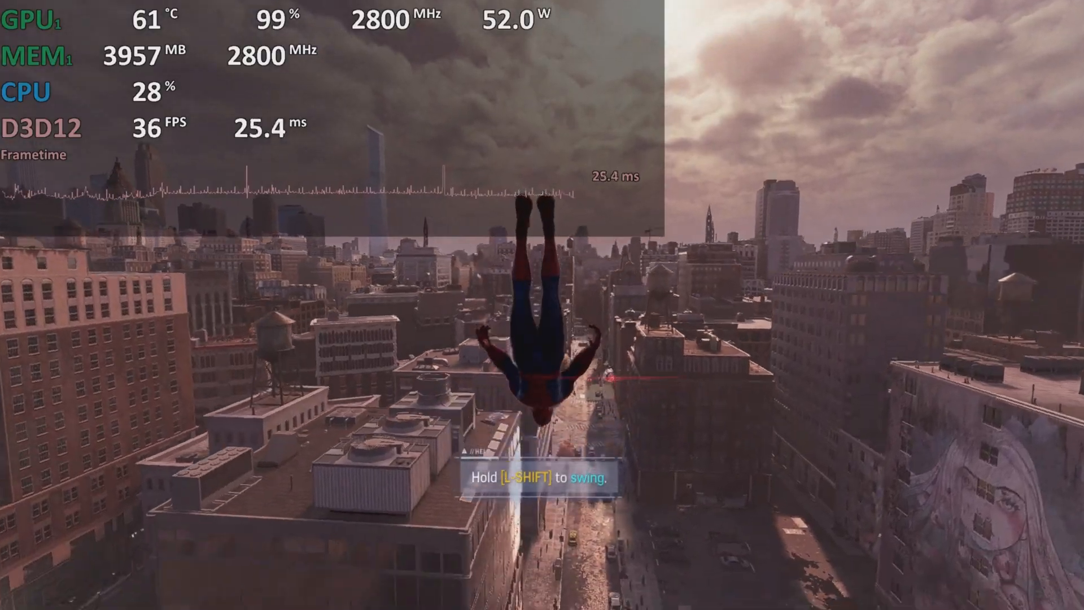
# Leave the Spider-Man benchmark and reach the Lenovo model list on laptopnuts.com in Edge.
pyautogui.press('shift')
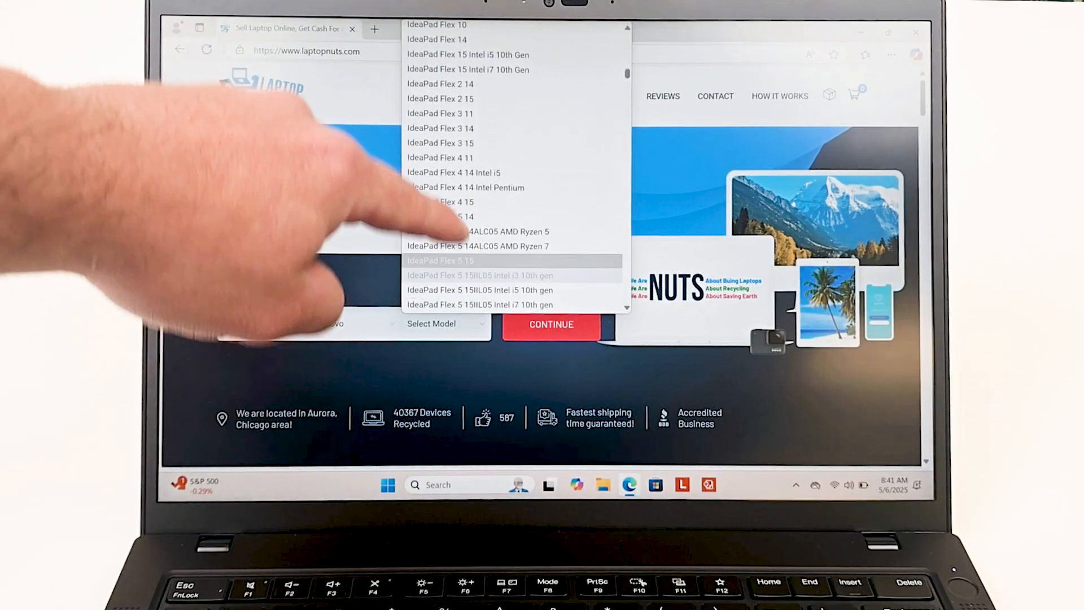
# Select IdeaPad Gaming 3 15IMH05 Intel i7 10th Gen to load its 165 $ sell page.
pyautogui.scroll(-3)
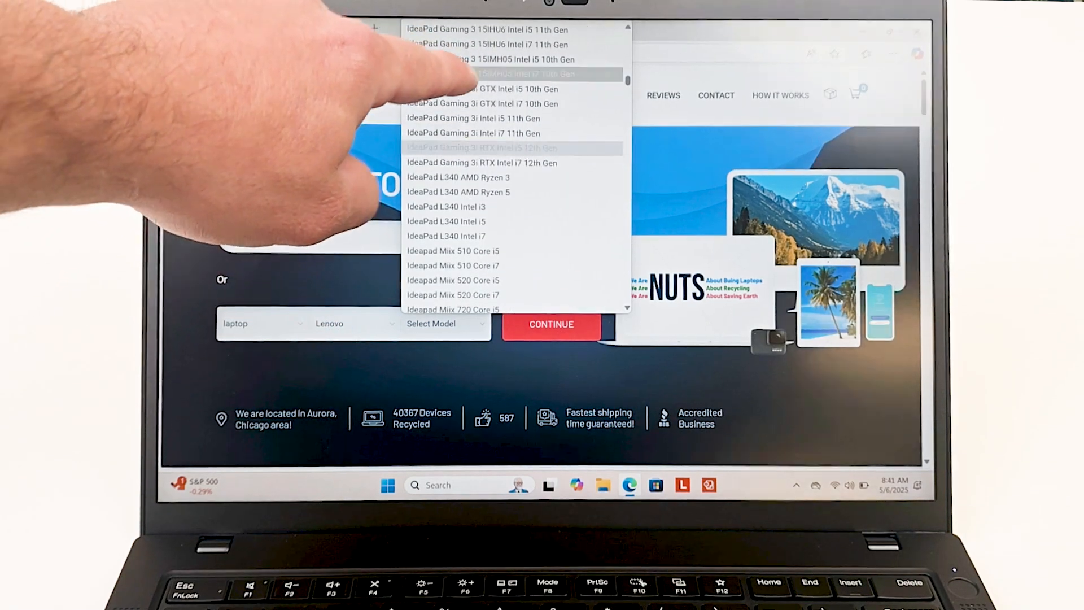
pyautogui.click(492, 74)
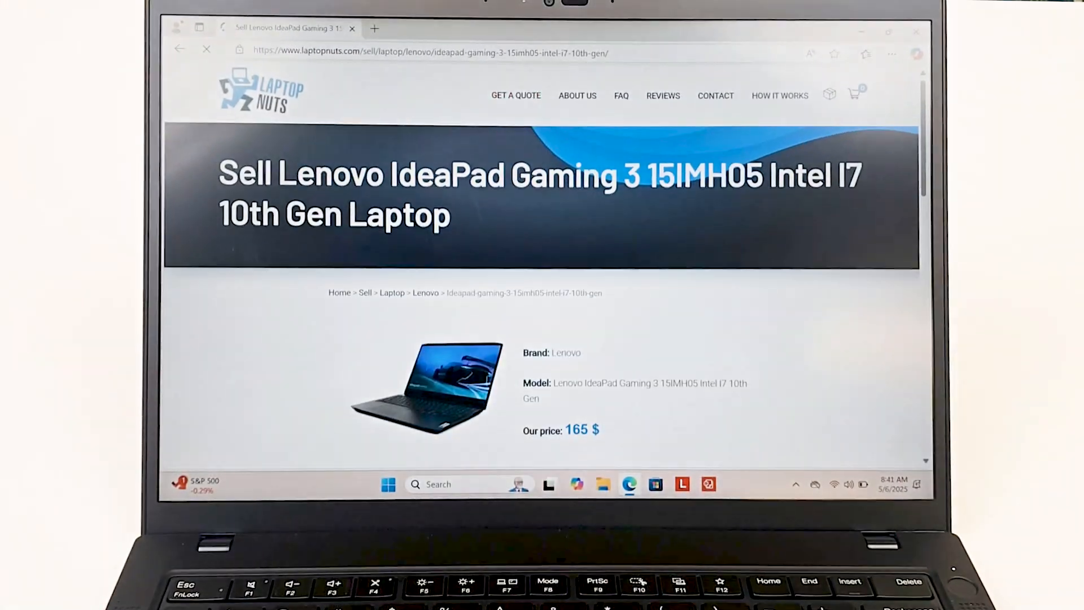